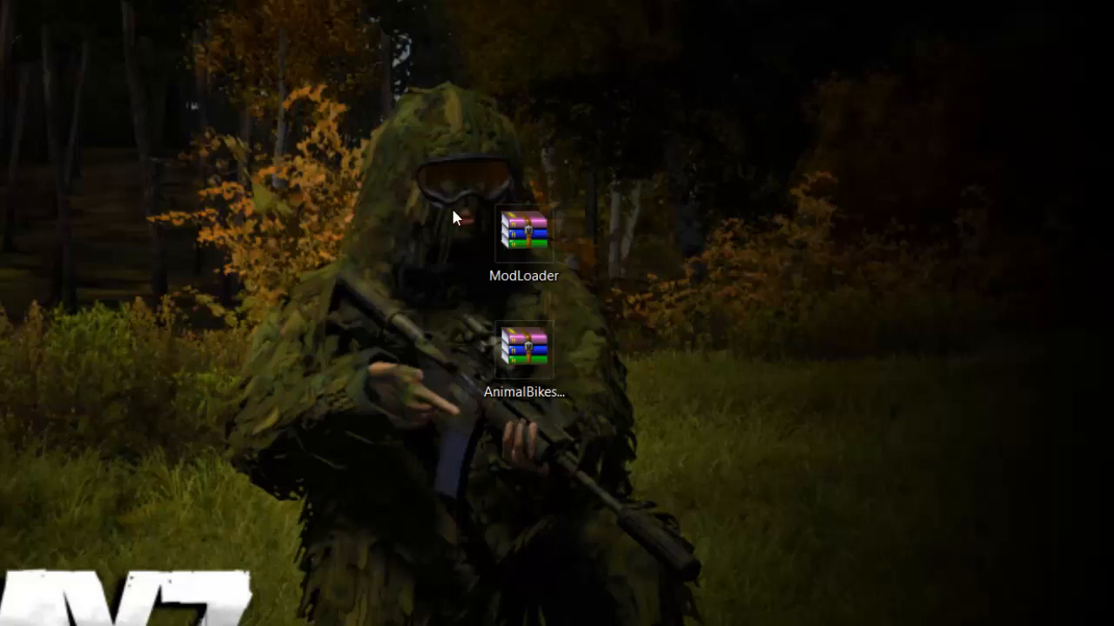
mouse_move(484, 298)
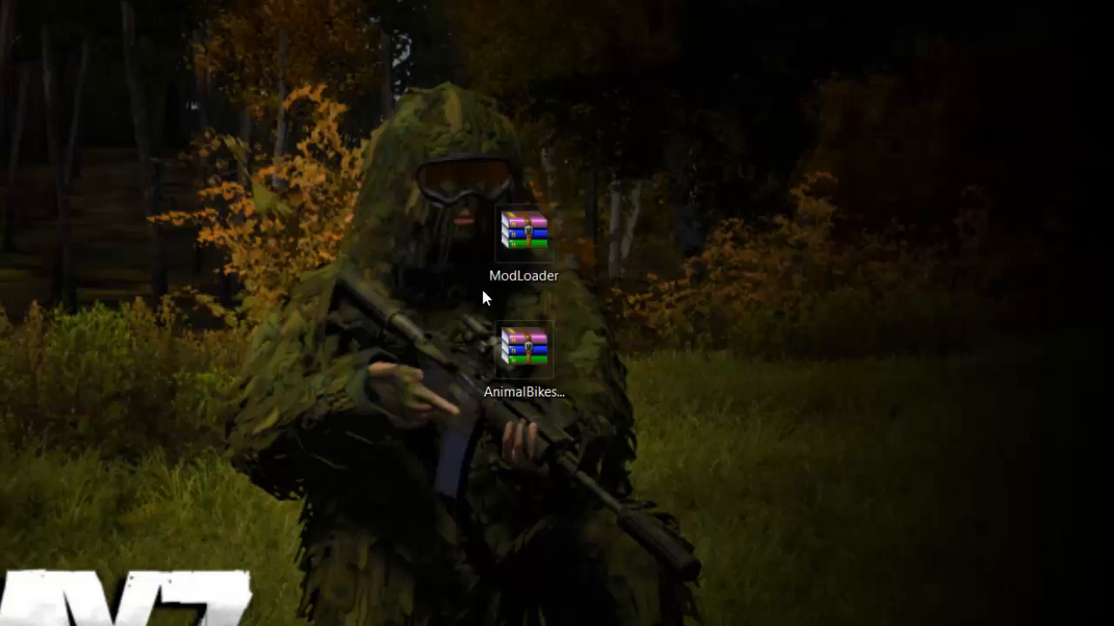
mouse_move(816, 230)
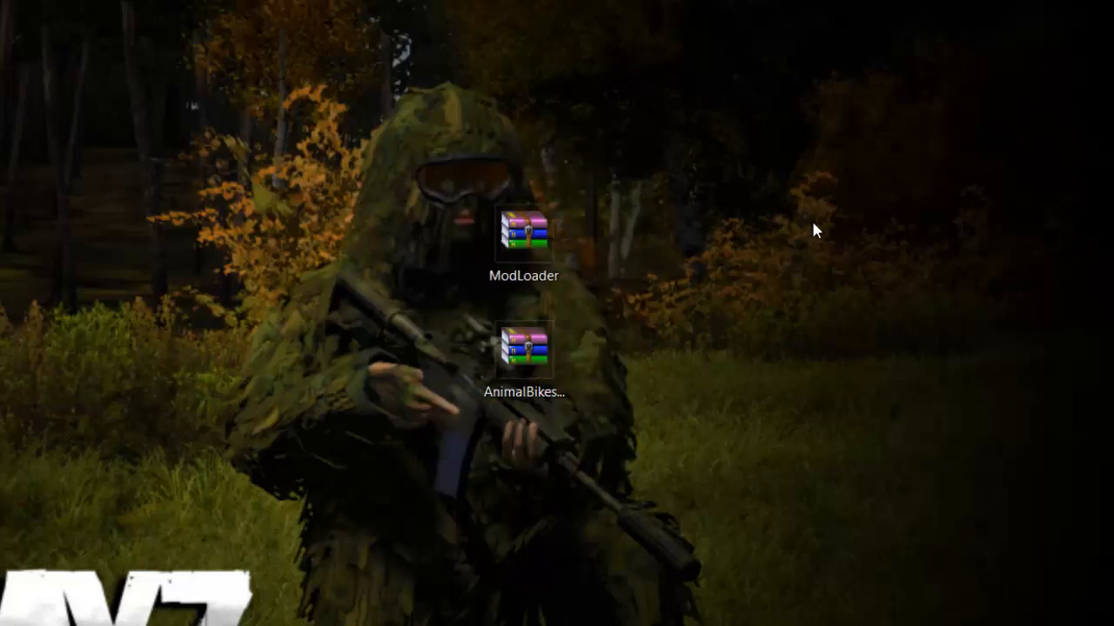
mouse_move(411, 235)
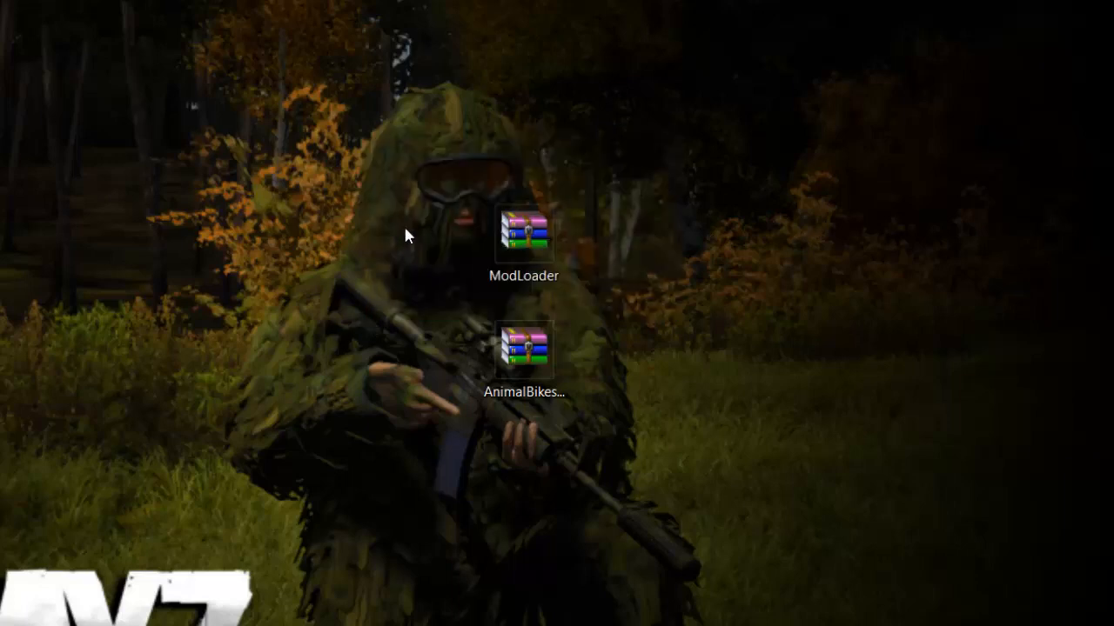
Step: Start the Minecraft Launcher, review the game folder location in Options and enable Force update
left_click_drag(414, 235, 391, 387)
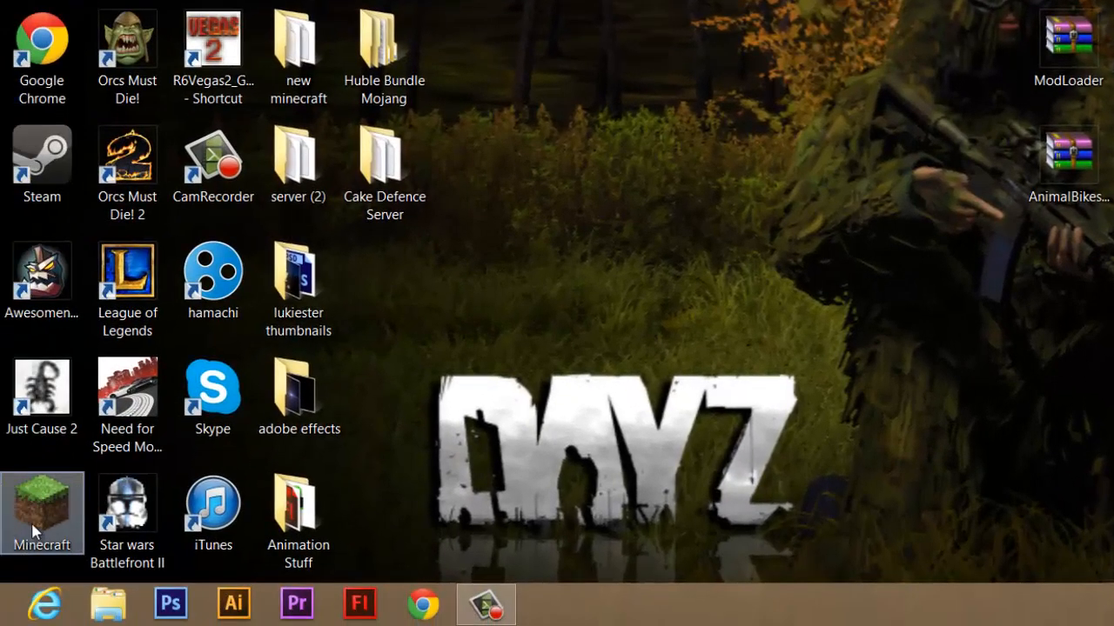
double_click(42, 511)
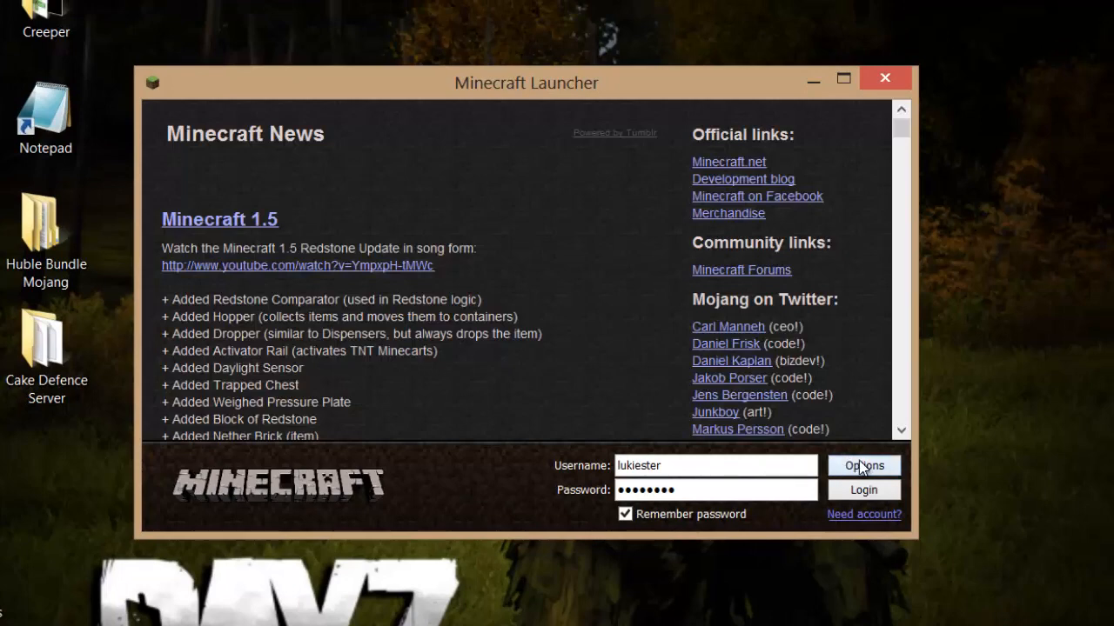
left_click(863, 466)
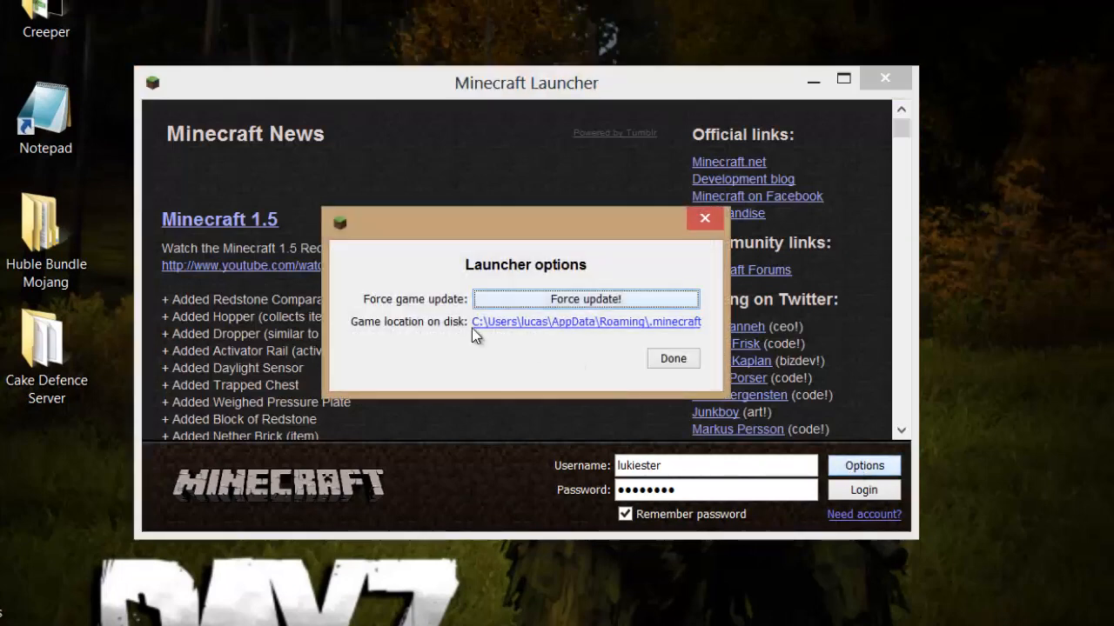
mouse_move(560, 334)
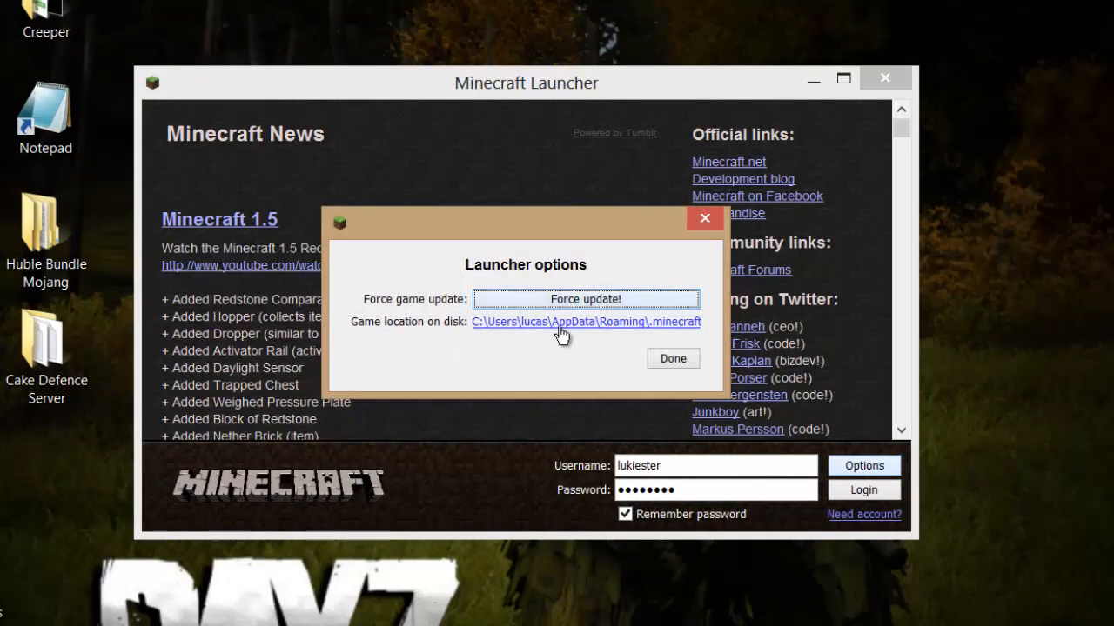
left_click(585, 322)
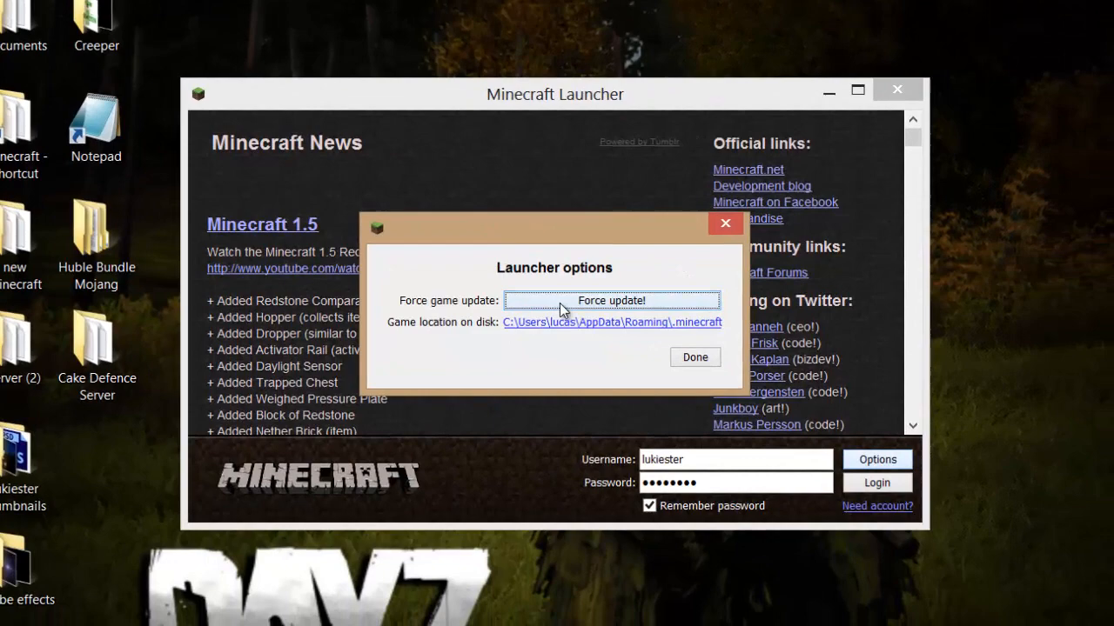
left_click(694, 359)
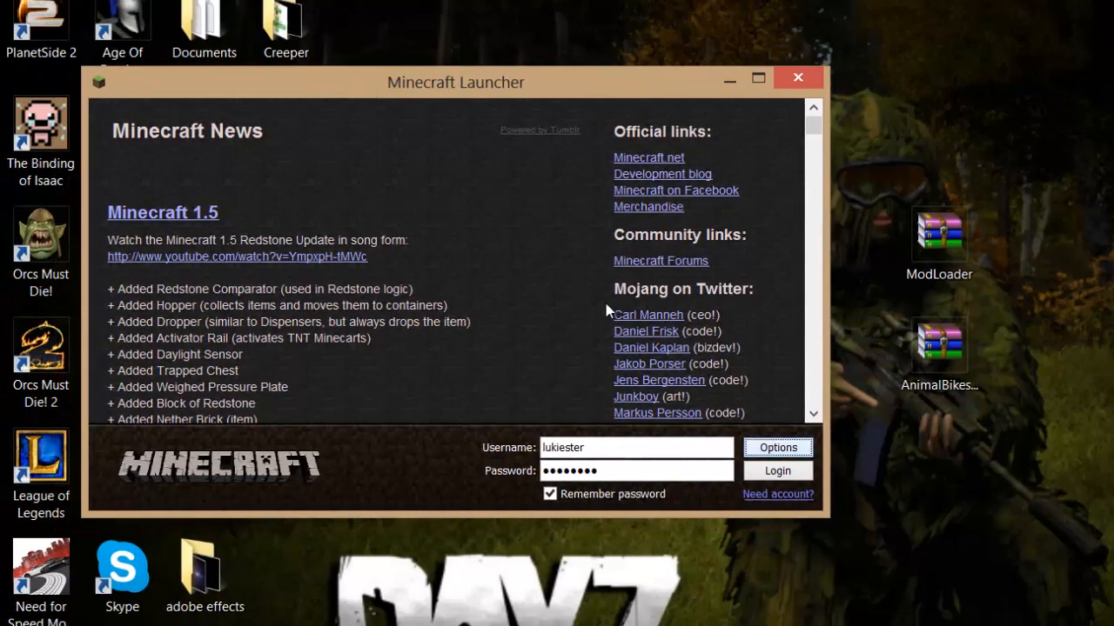
mouse_move(856, 414)
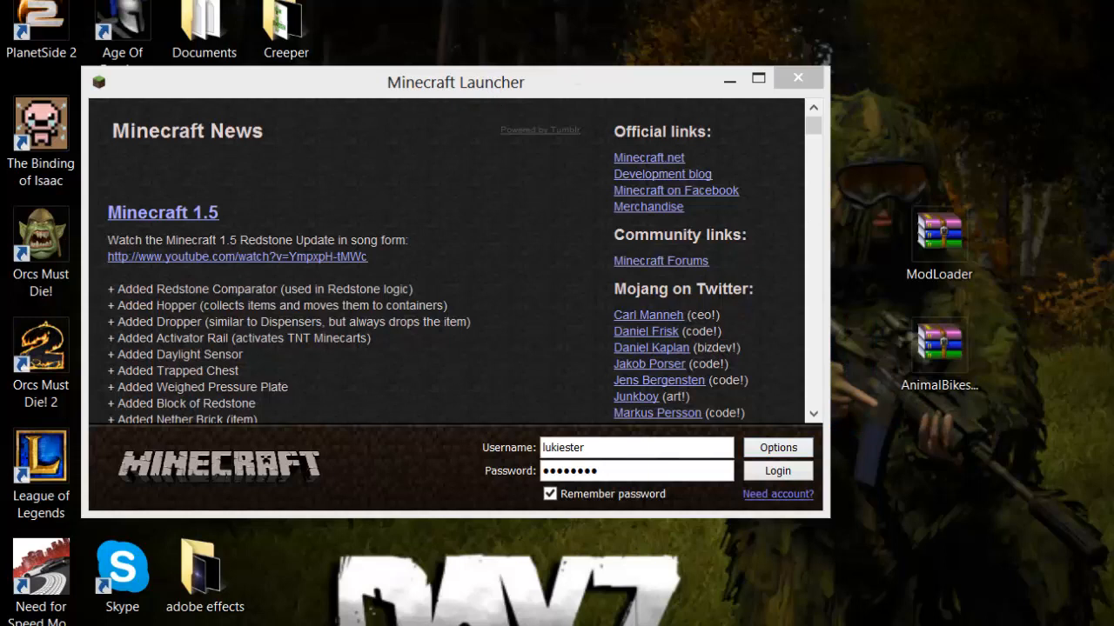
mouse_move(776, 470)
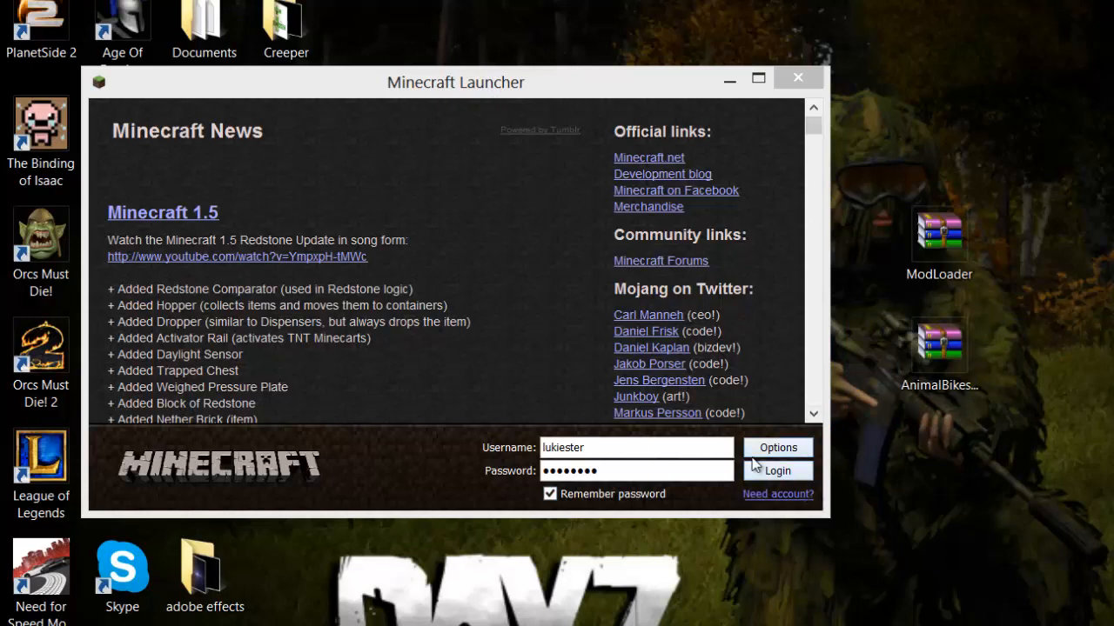
Step: Log in to download and launch Minecraft 1.5 to the title screen, then quit the game
left_click(776, 470)
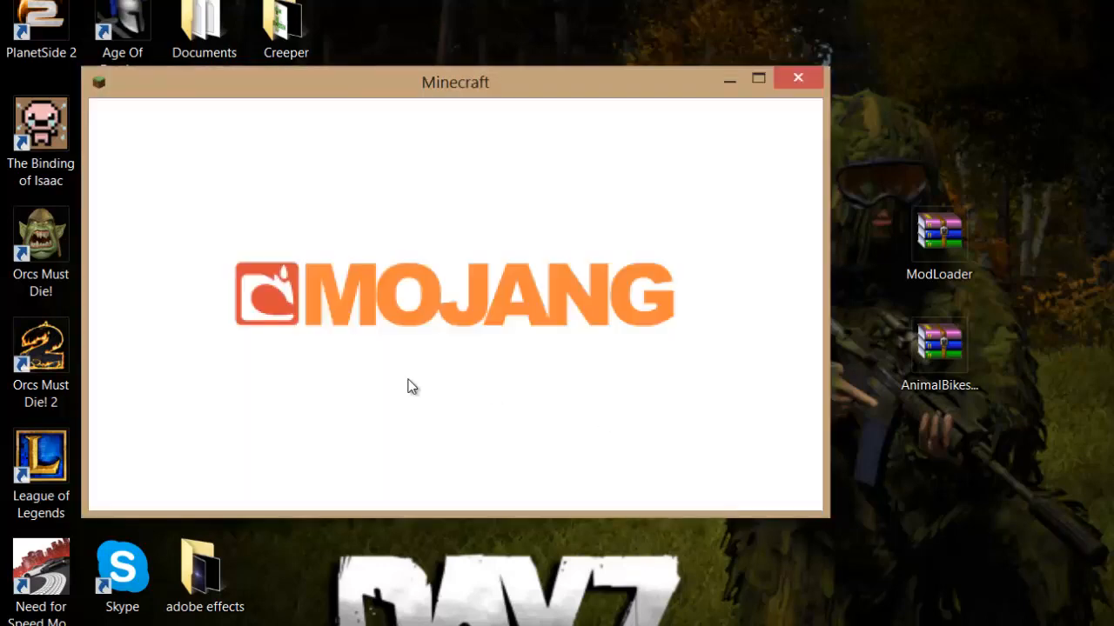
mouse_move(413, 372)
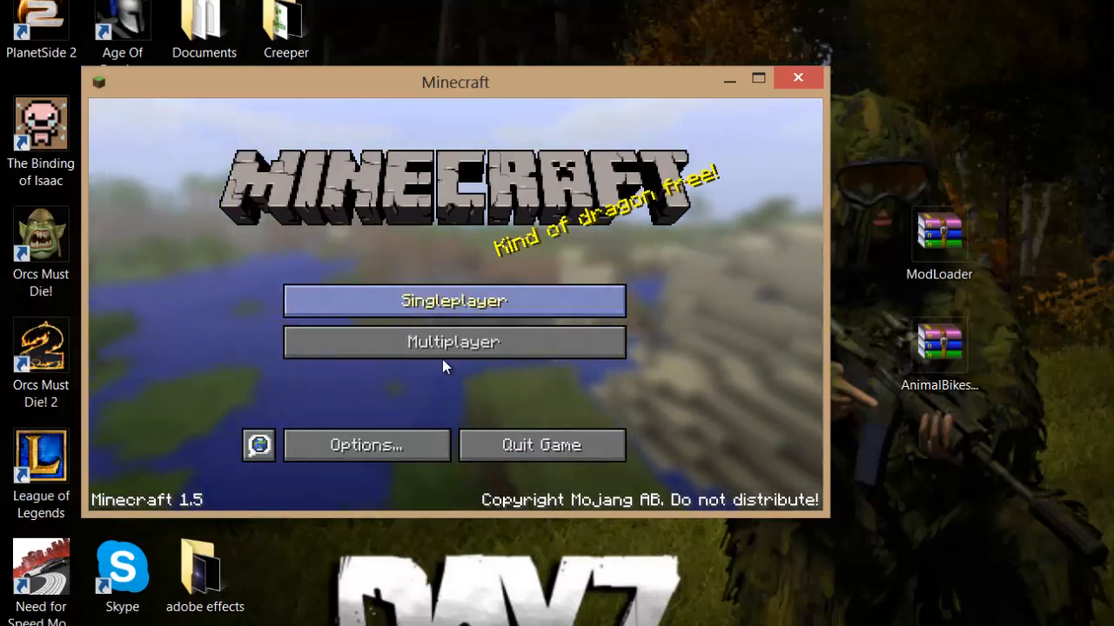
mouse_move(508, 431)
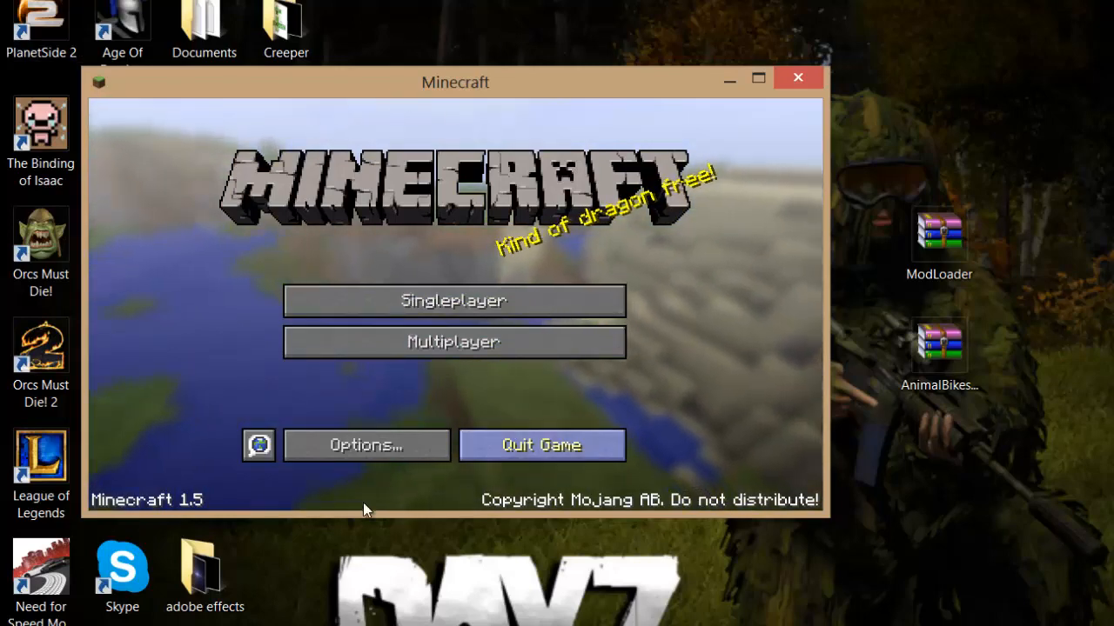
mouse_move(508, 400)
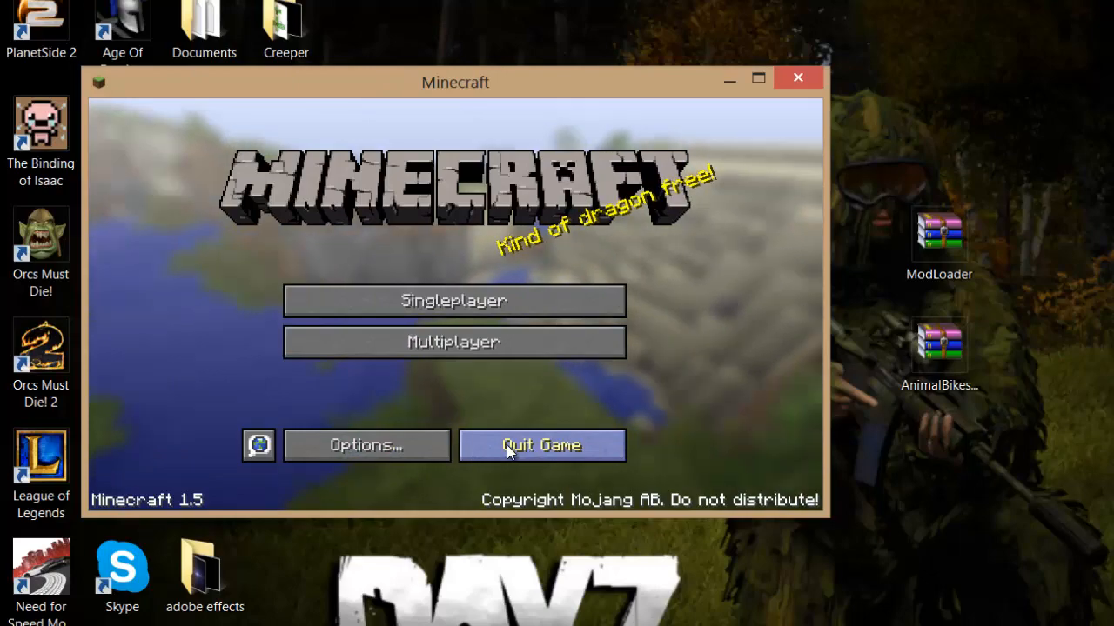
left_click(541, 446)
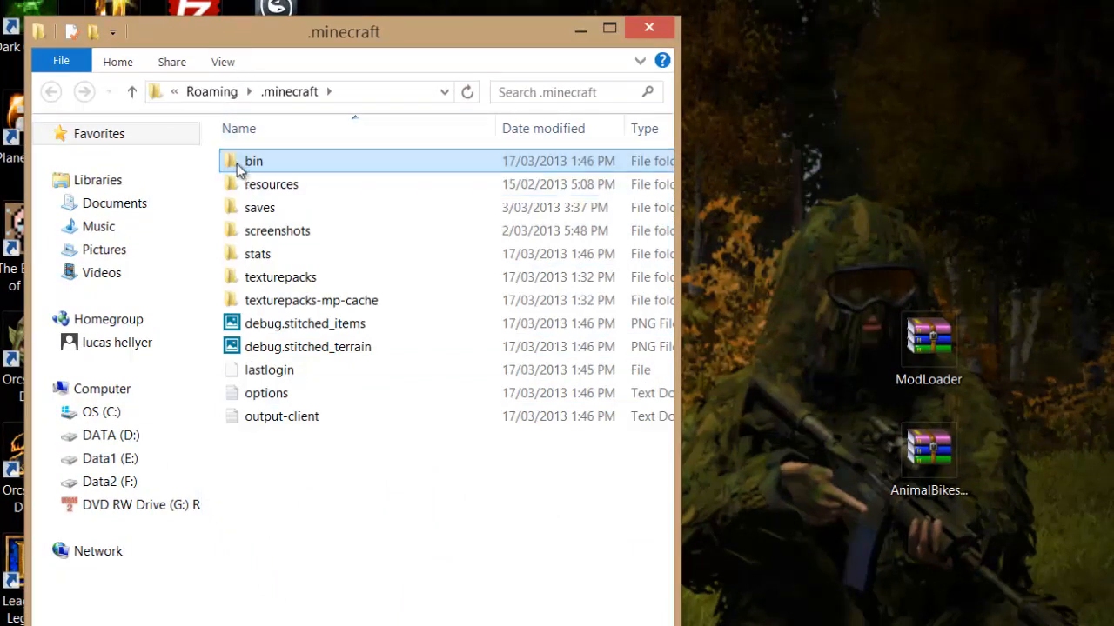
Step: Open minecraft.jar from the bin folder with the WinRAR archiver
right_click(272, 277)
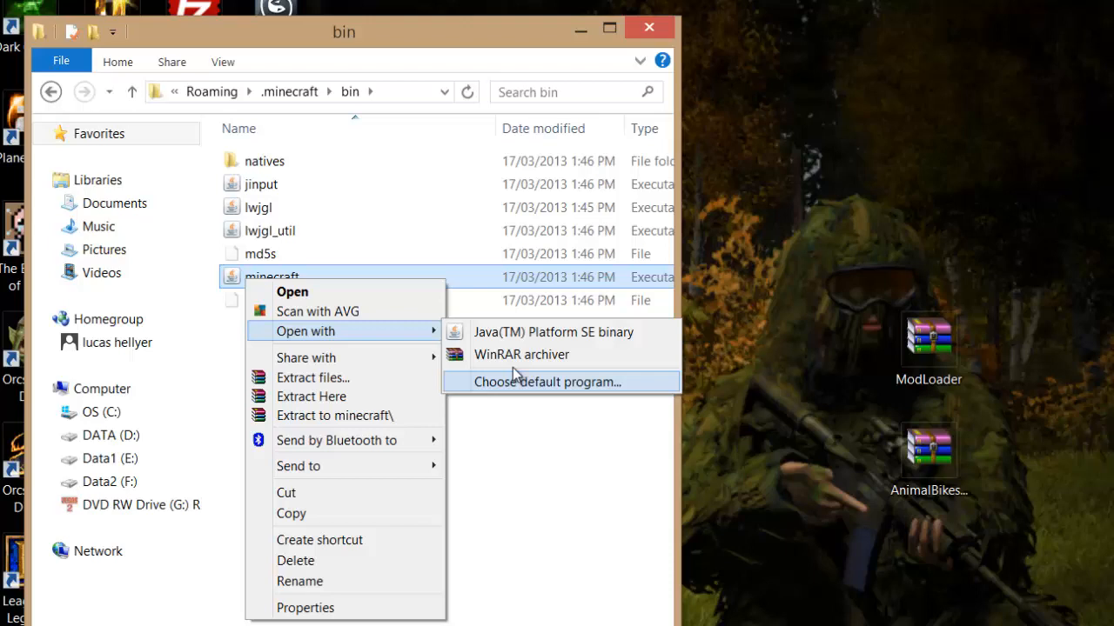
mouse_move(520, 355)
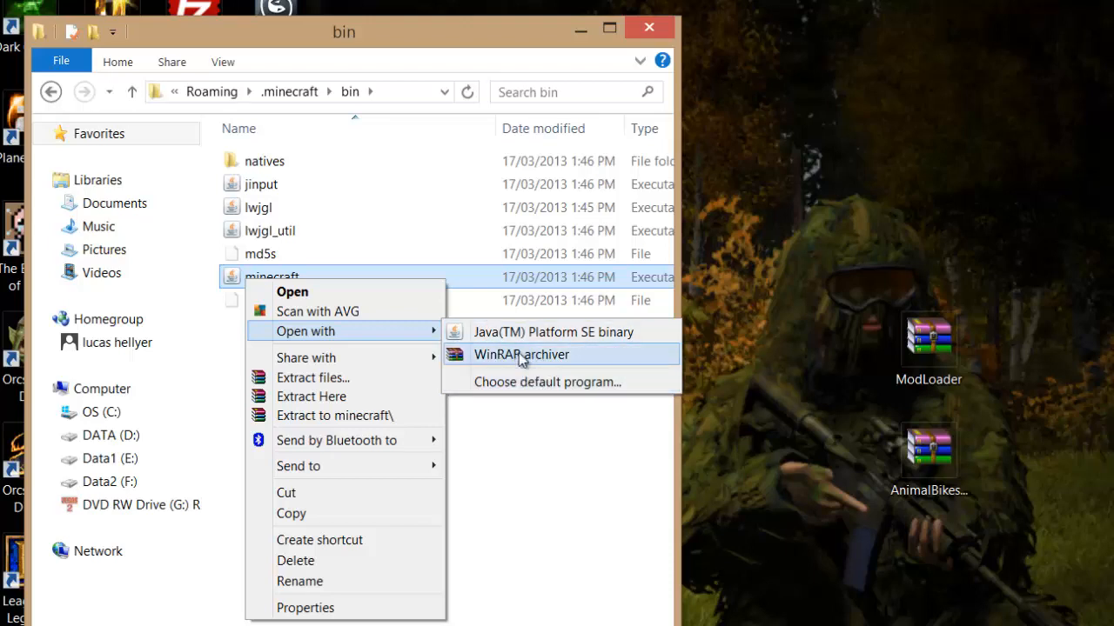
mouse_move(491, 366)
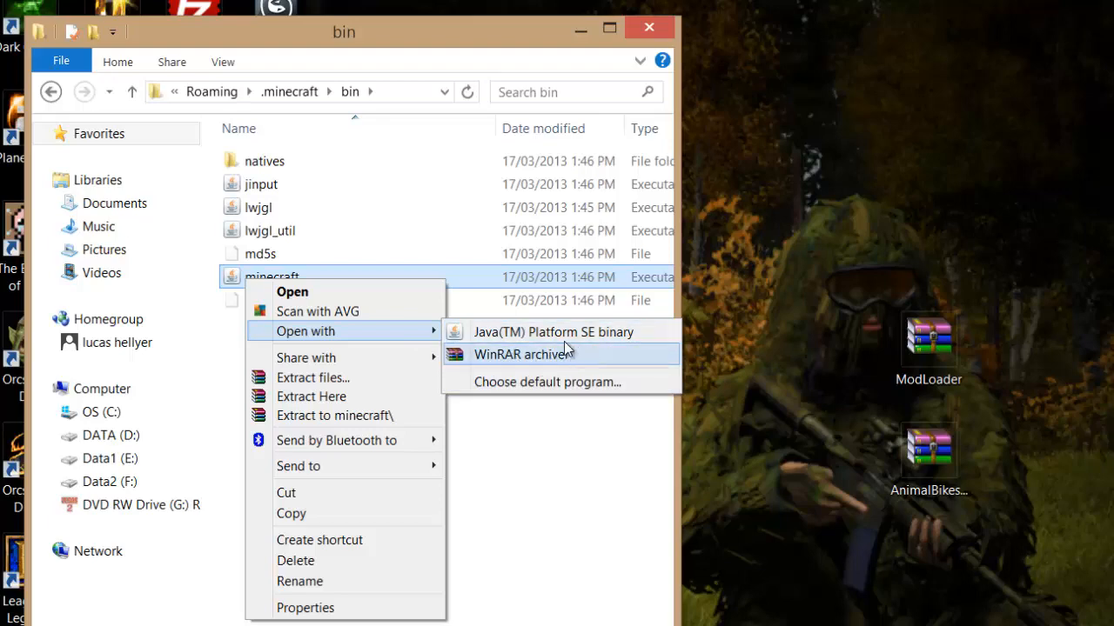
mouse_move(495, 364)
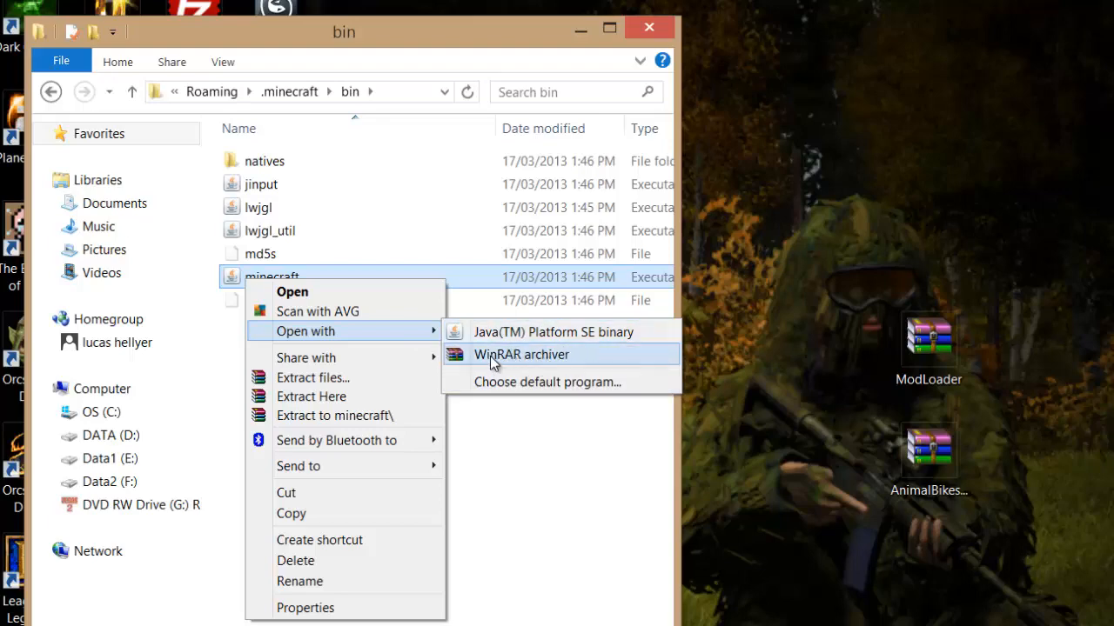
left_click(522, 355)
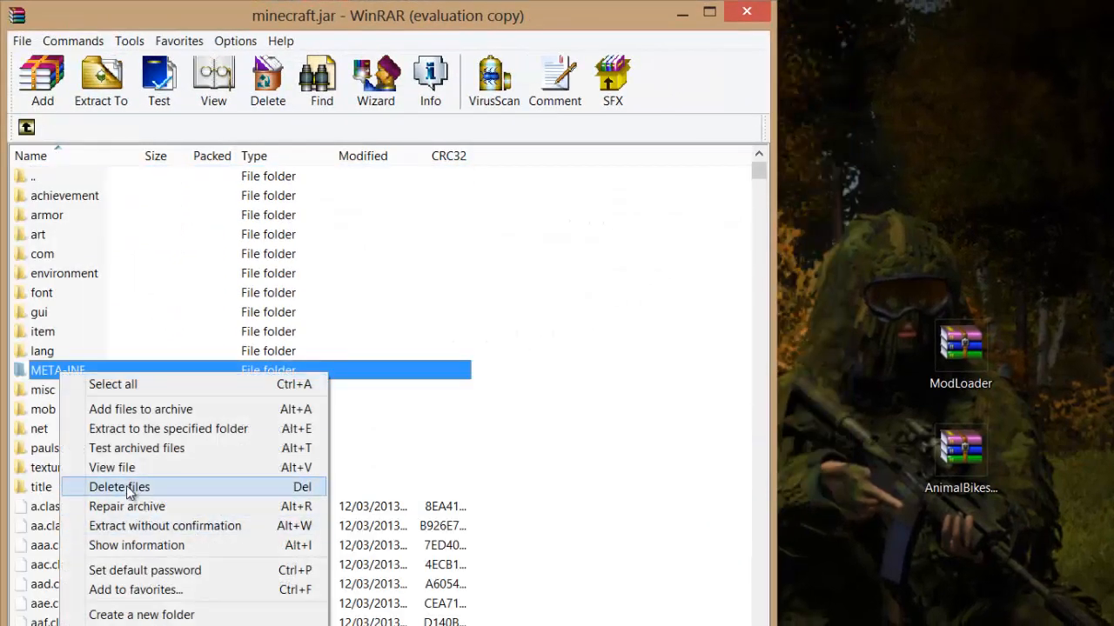
Step: Delete META-INF from minecraft.jar and add every ModLoader.zip file into it, confirming the update
left_click(119, 487)
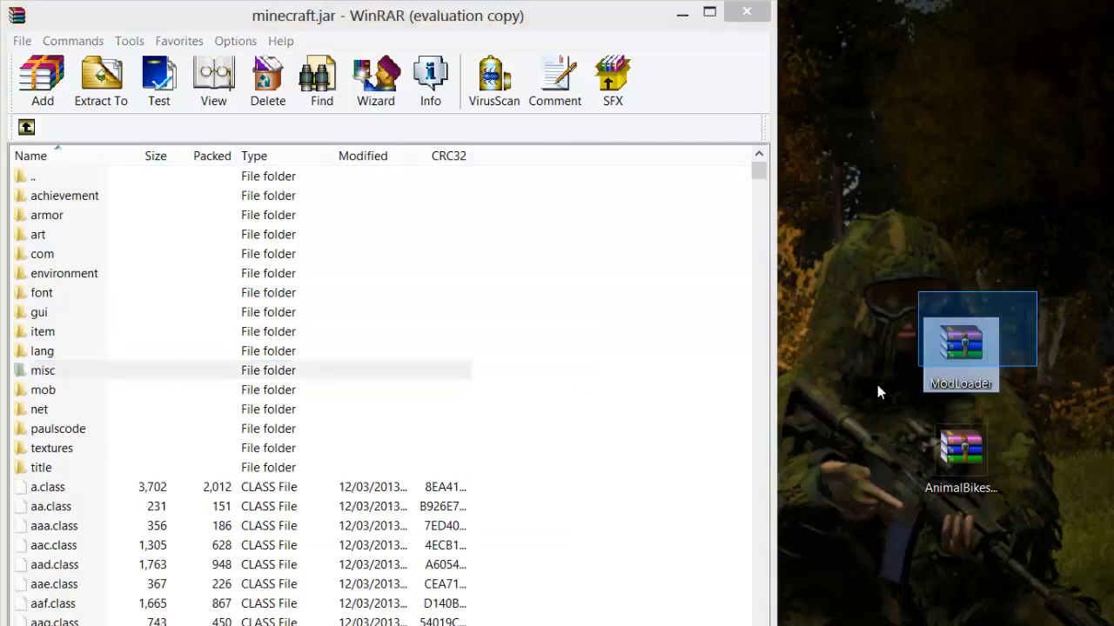
double_click(960, 339)
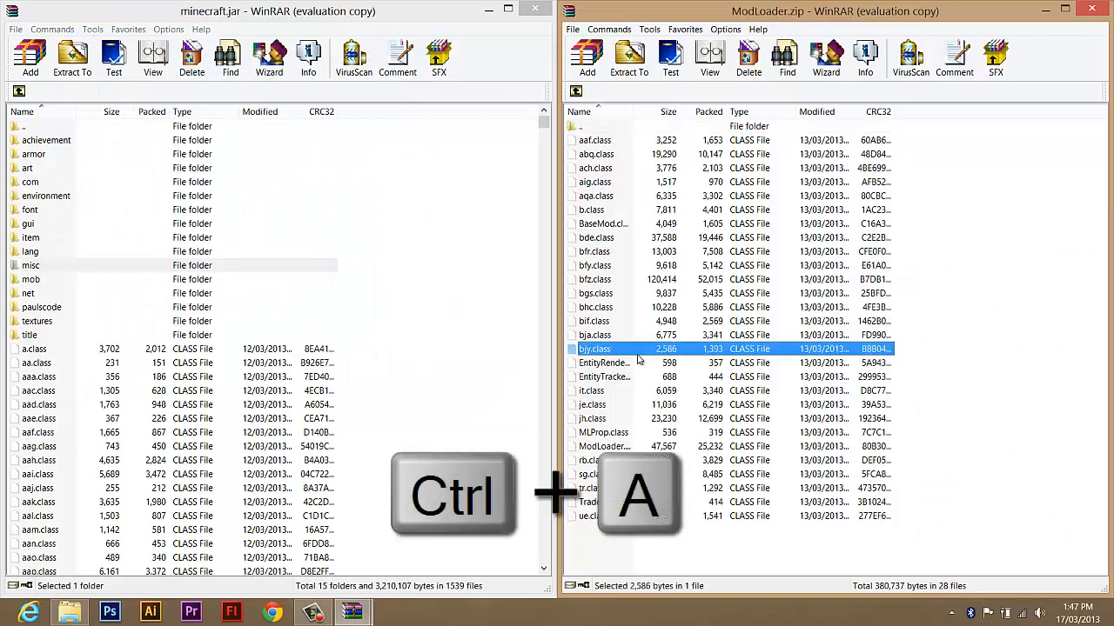
key("ctrl+a")
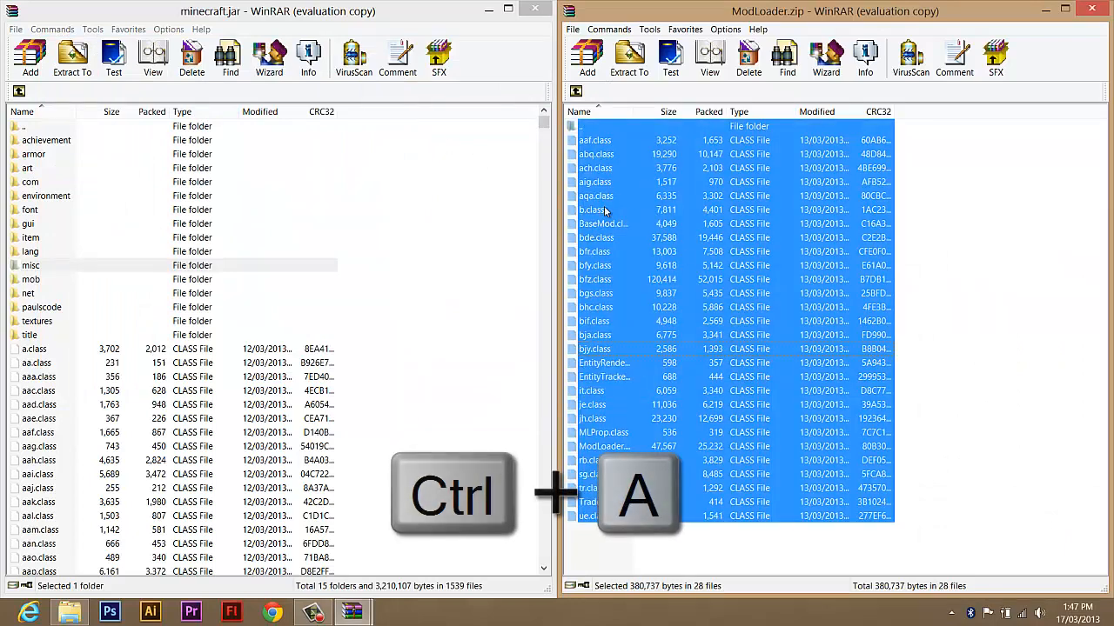
left_click(29, 56)
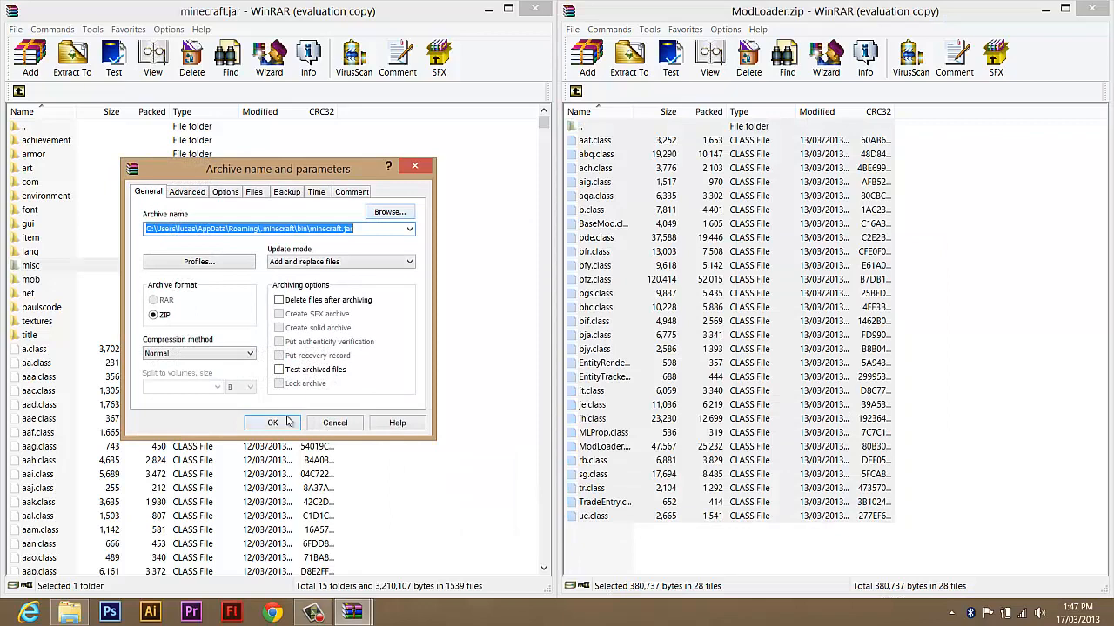
left_click(271, 423)
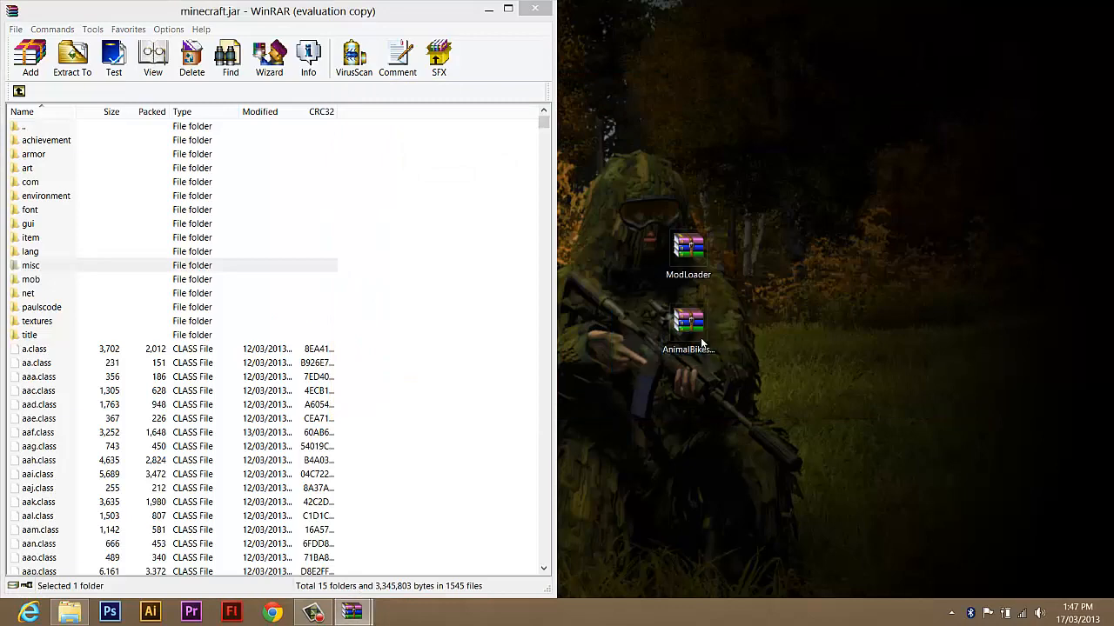
Step: Add the contents of AnimalBikes_Modloader_1.5.zip into minecraft.jar
double_click(687, 327)
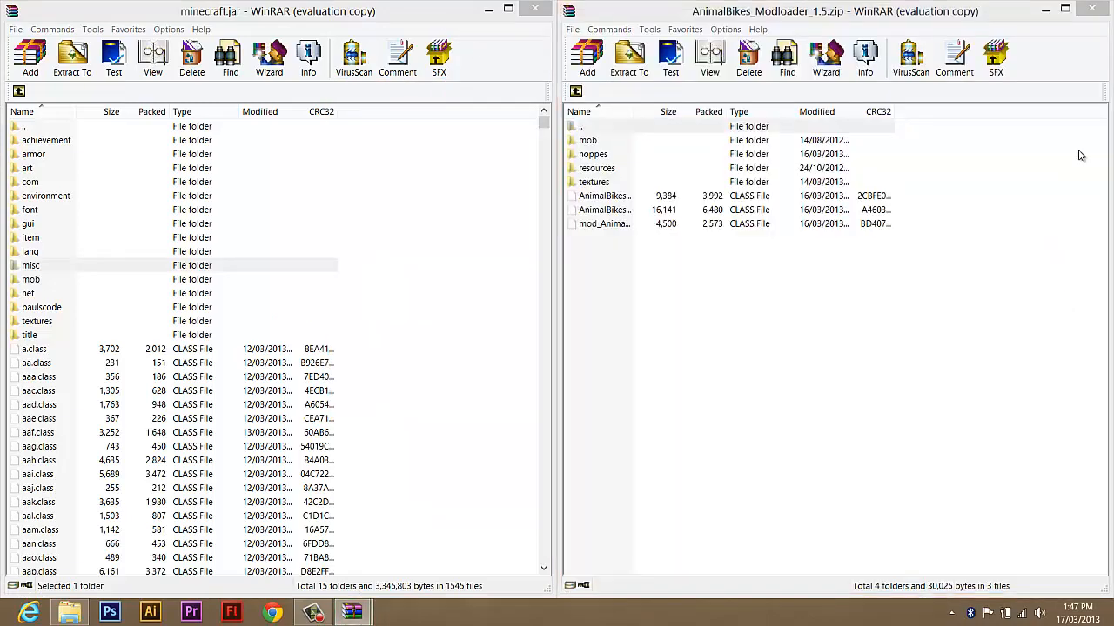
left_click(588, 126)
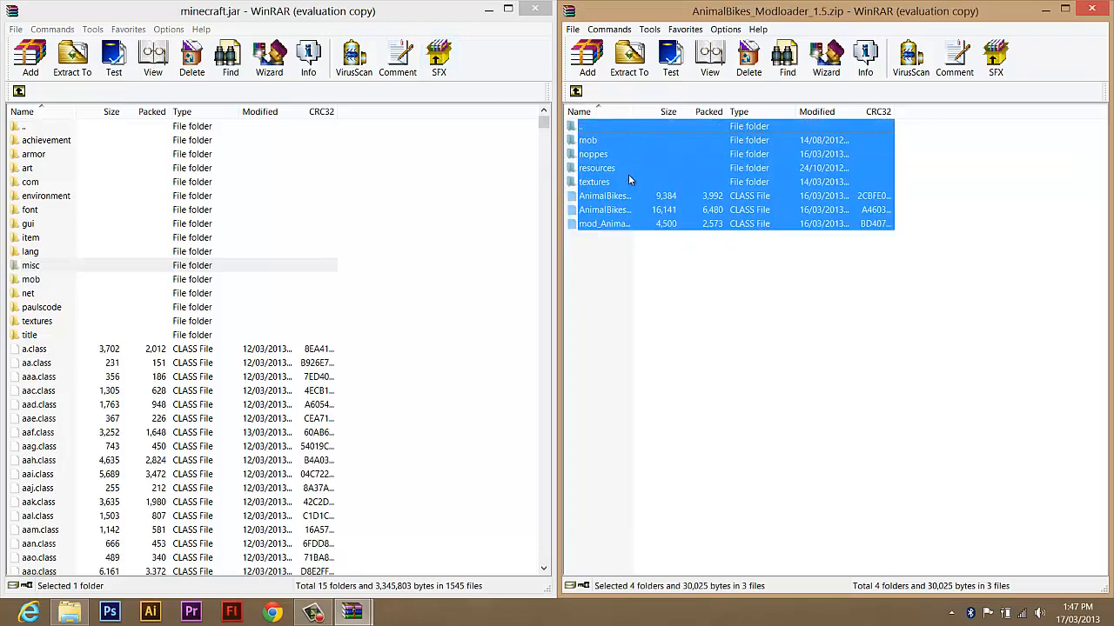
left_click(32, 55)
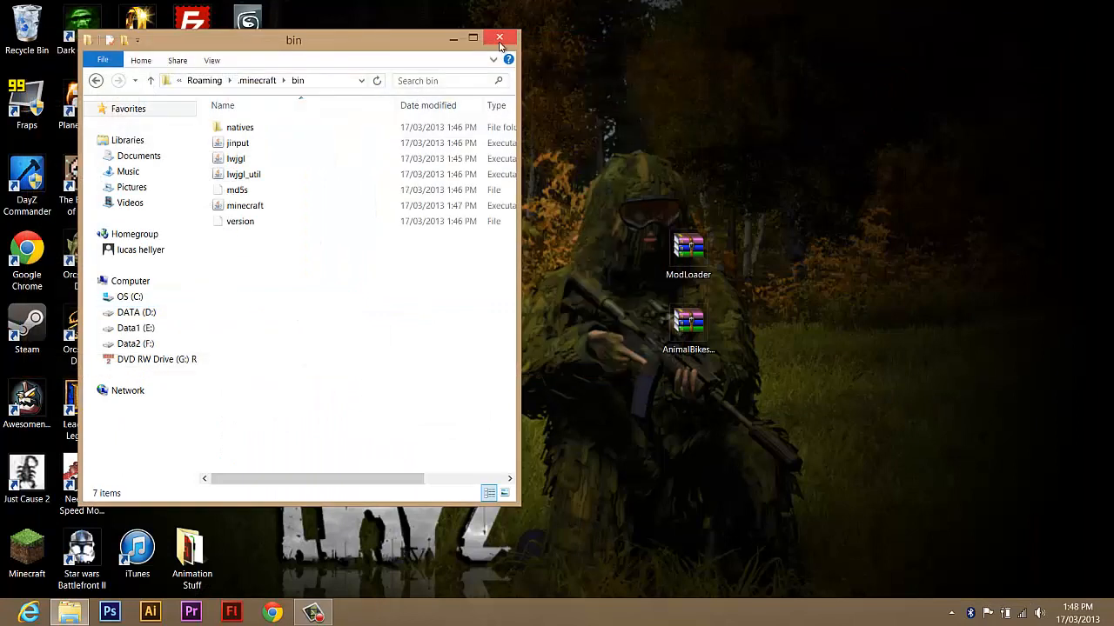
Step: Close the bin Explorer window, leaving the desktop with the mod archives
left_click(502, 40)
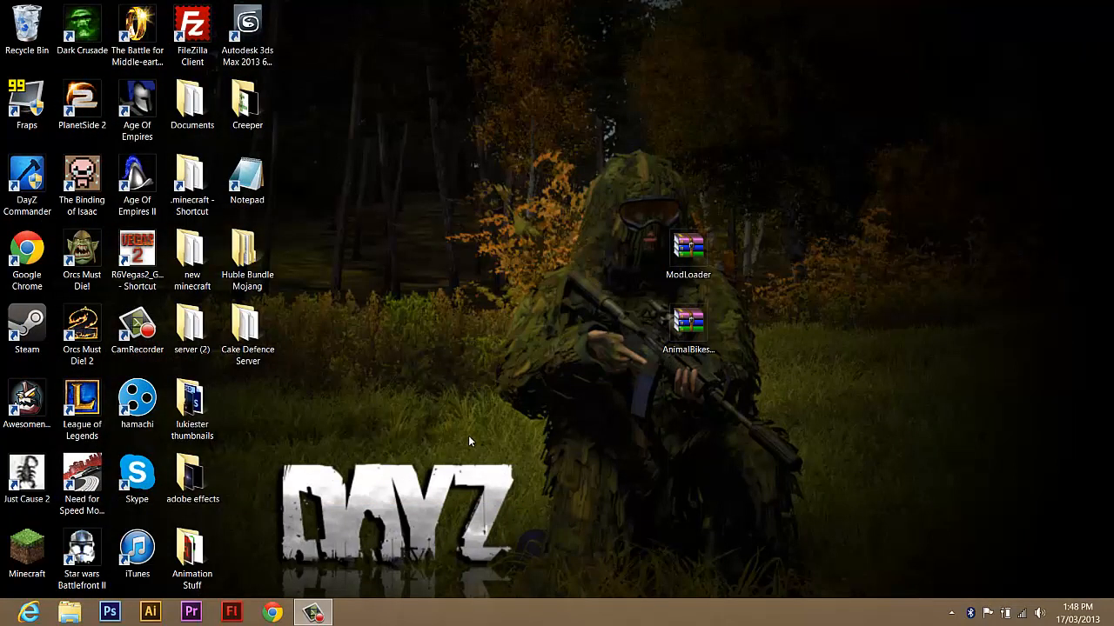